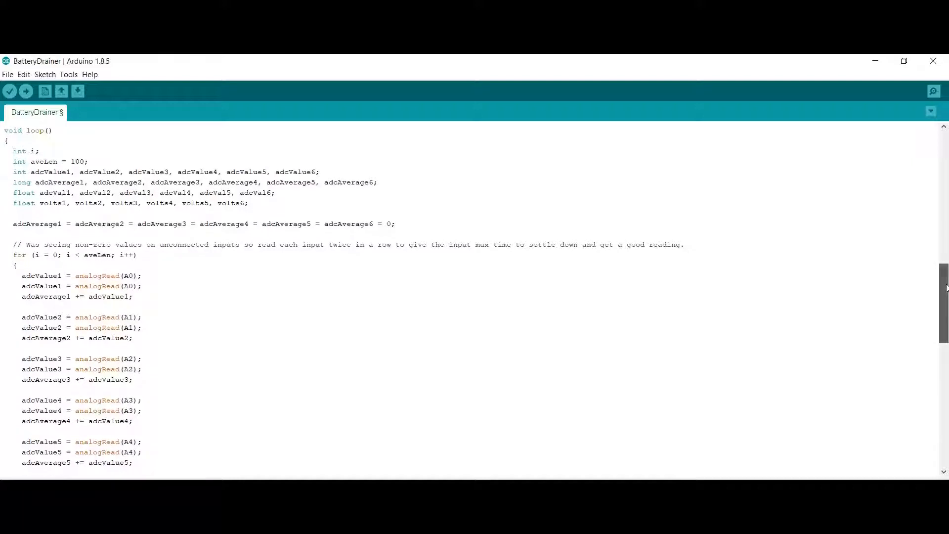
scroll("down", 3)
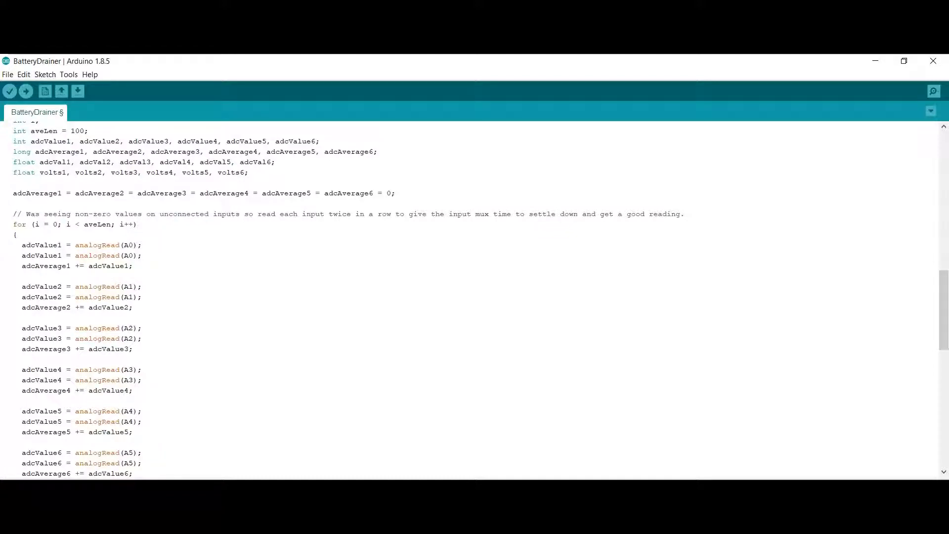
scroll("down", 3)
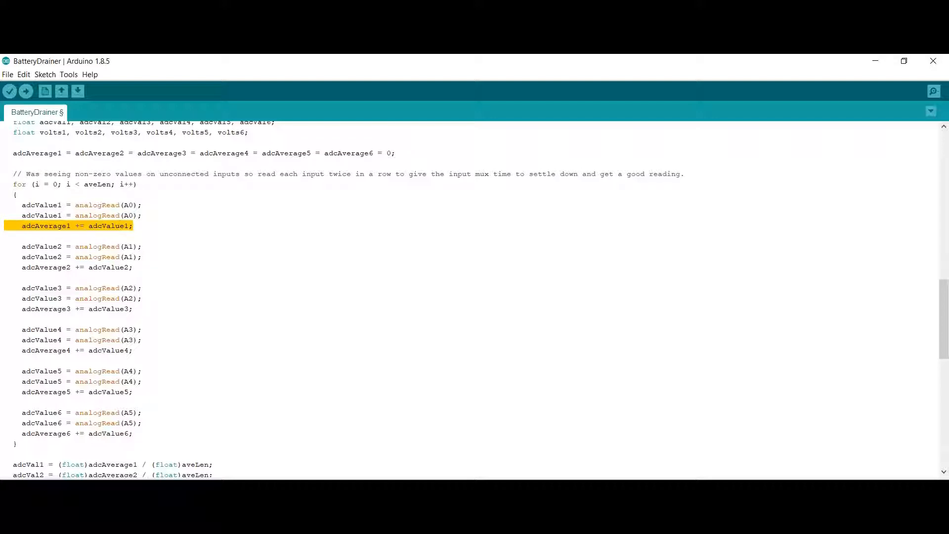
scroll("down", 3)
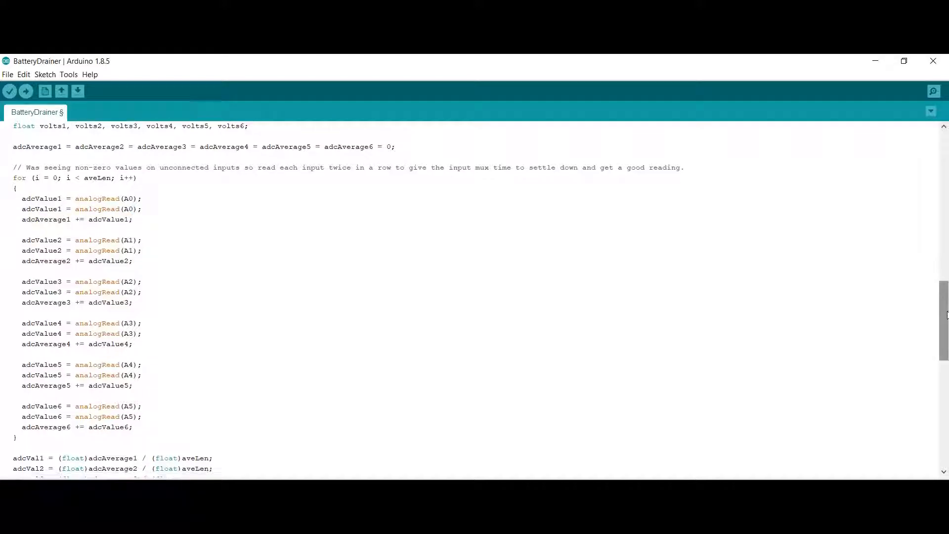
scroll("down", 3)
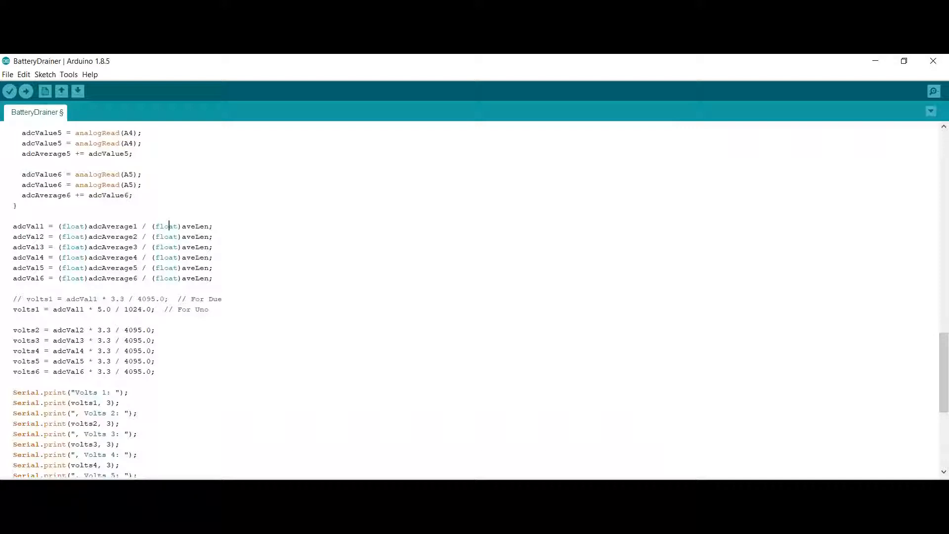
double_click(198, 310)
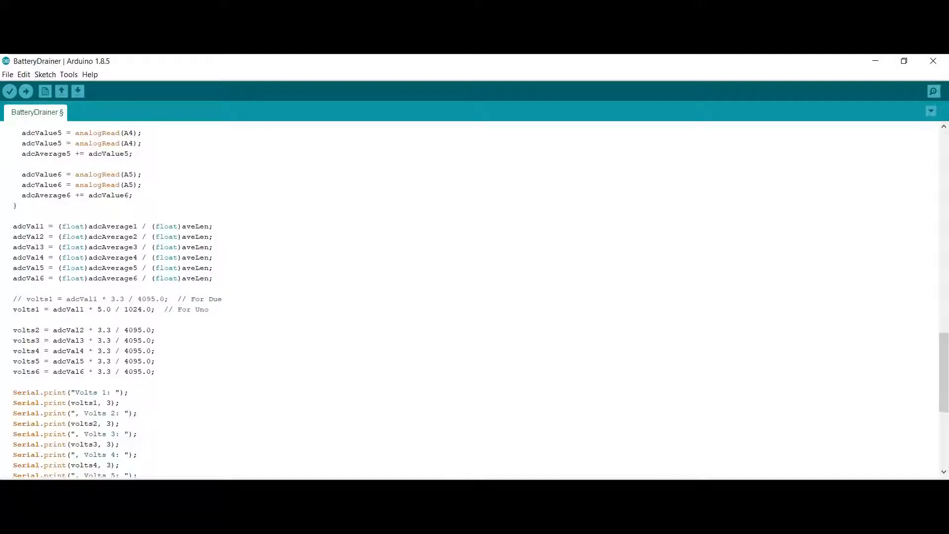
double_click(100, 309)
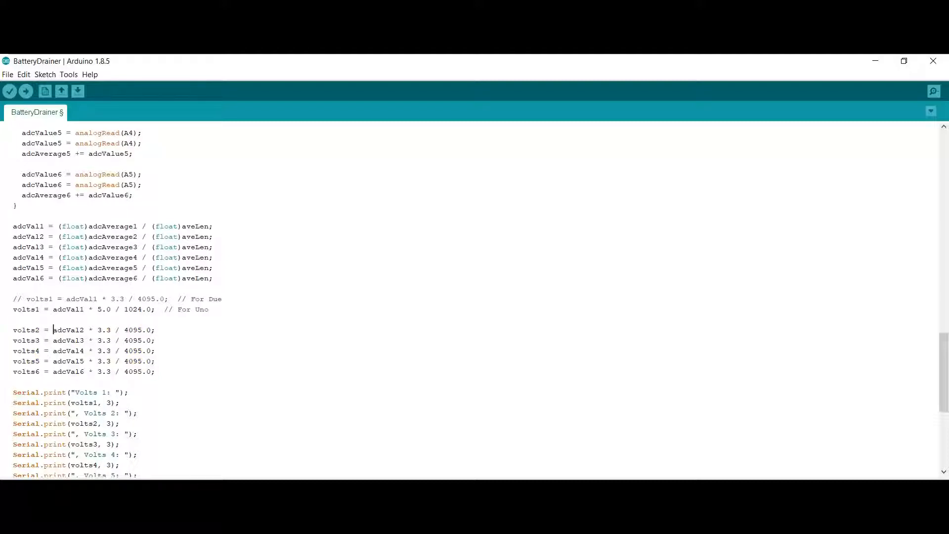
double_click(98, 330)
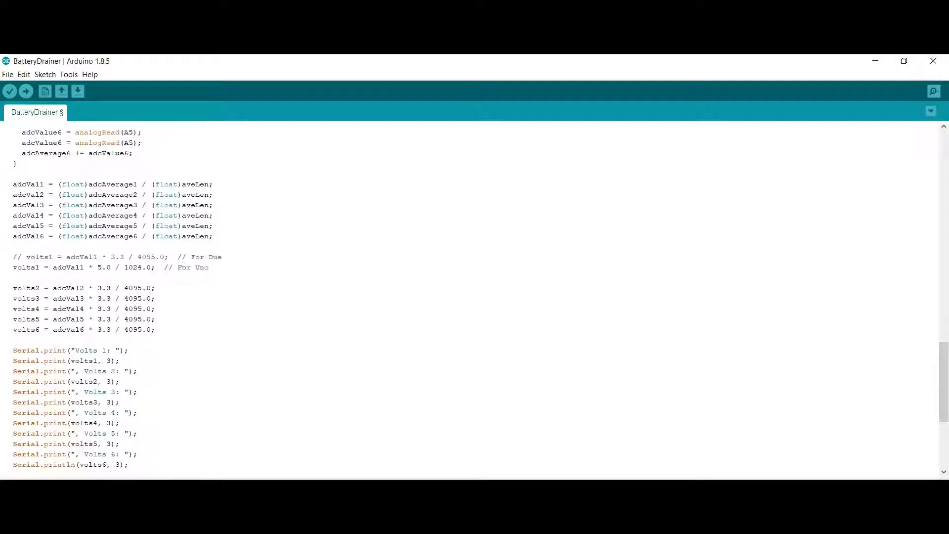
left_click(934, 90)
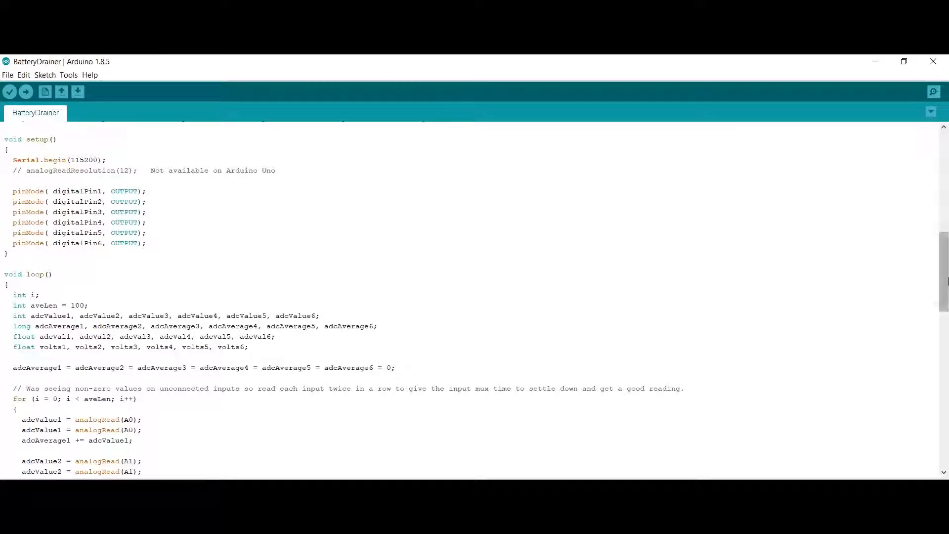
scroll("down", 3)
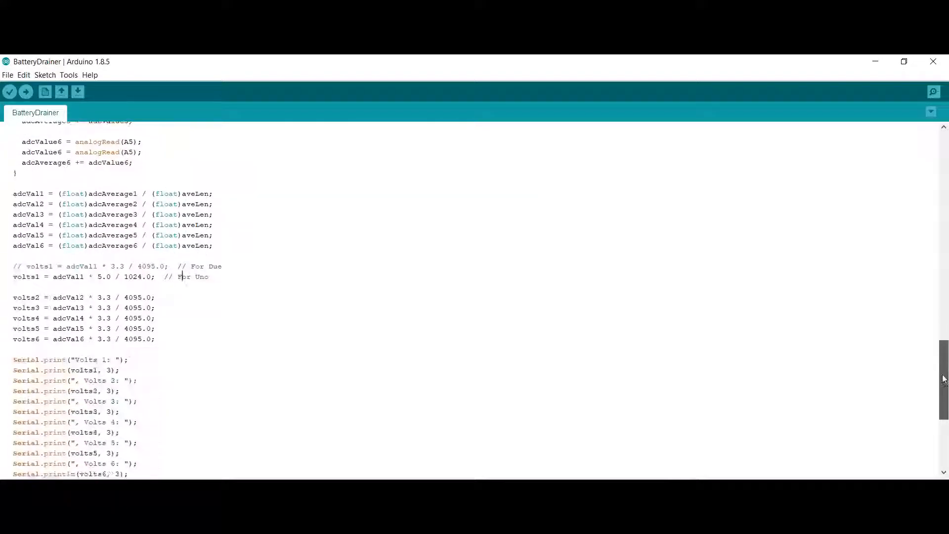
scroll("down", 3)
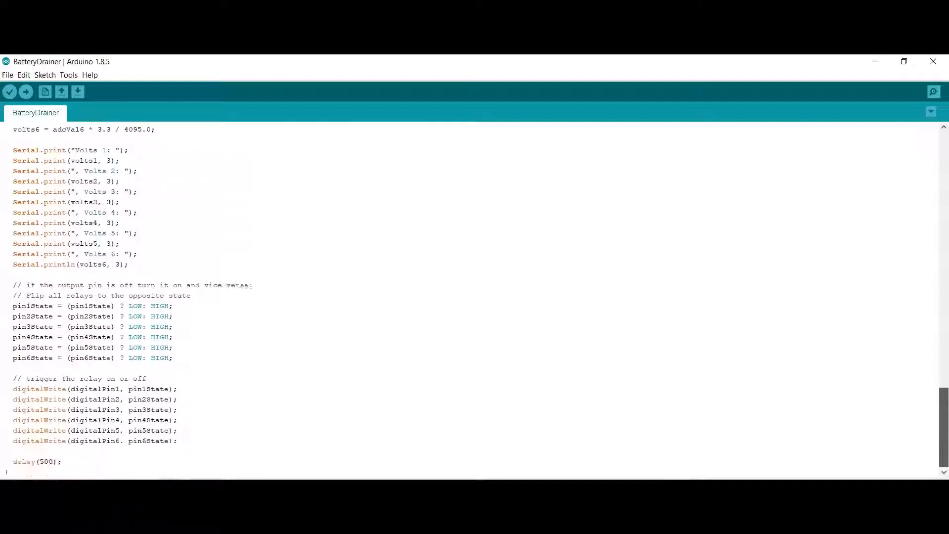